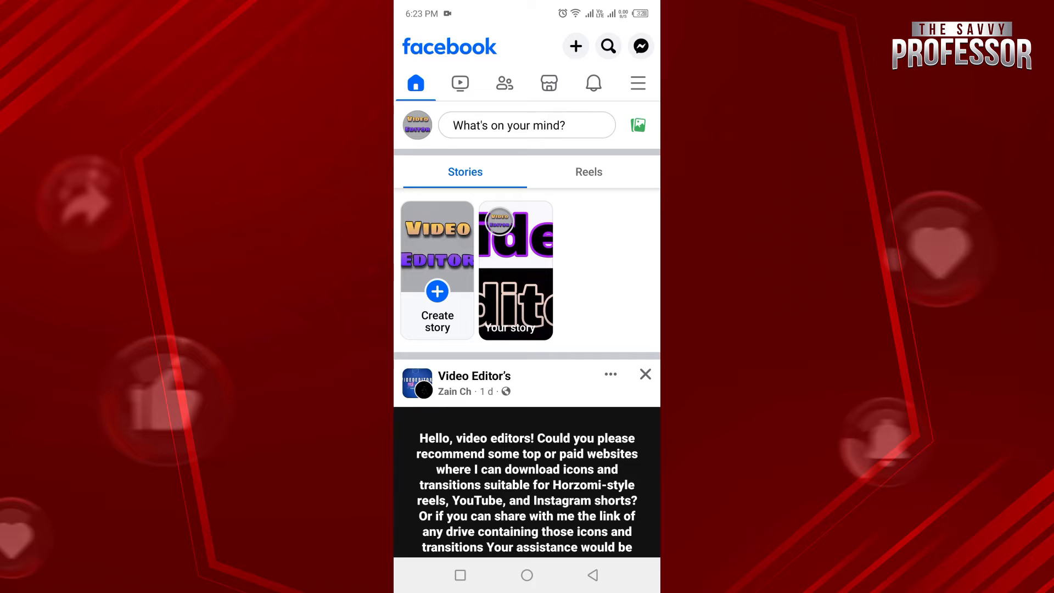
View your newly shared story from the Stories tray, then close it to return to the feed.
{"action": "left_click", "coordinate": [515, 271]}
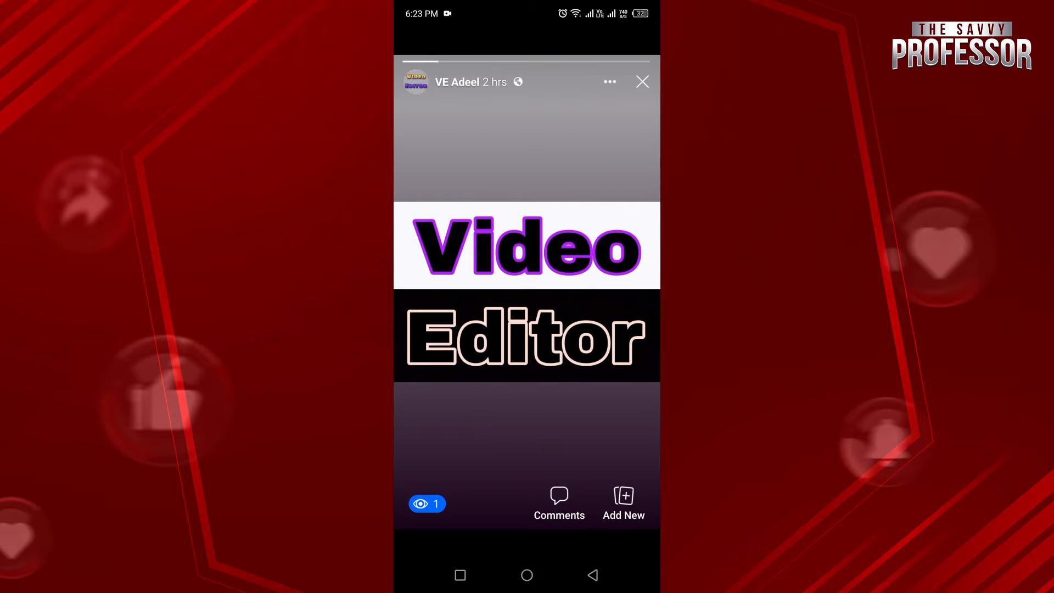
{"action": "left_click", "coordinate": [643, 81]}
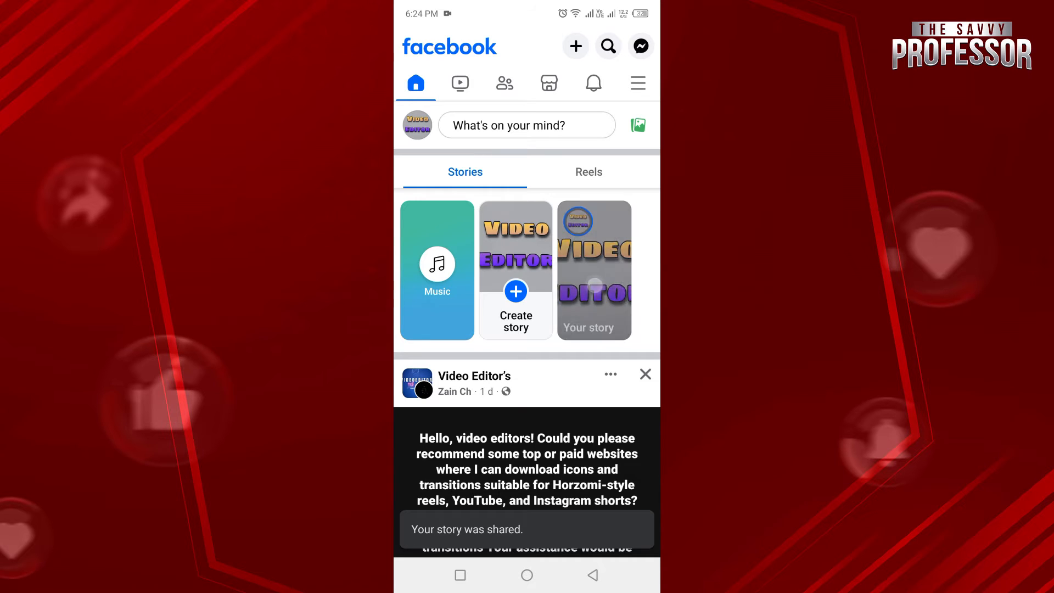
Watch the just-posted story with no views yet, then close the story viewer.
{"action": "left_click", "coordinate": [595, 268]}
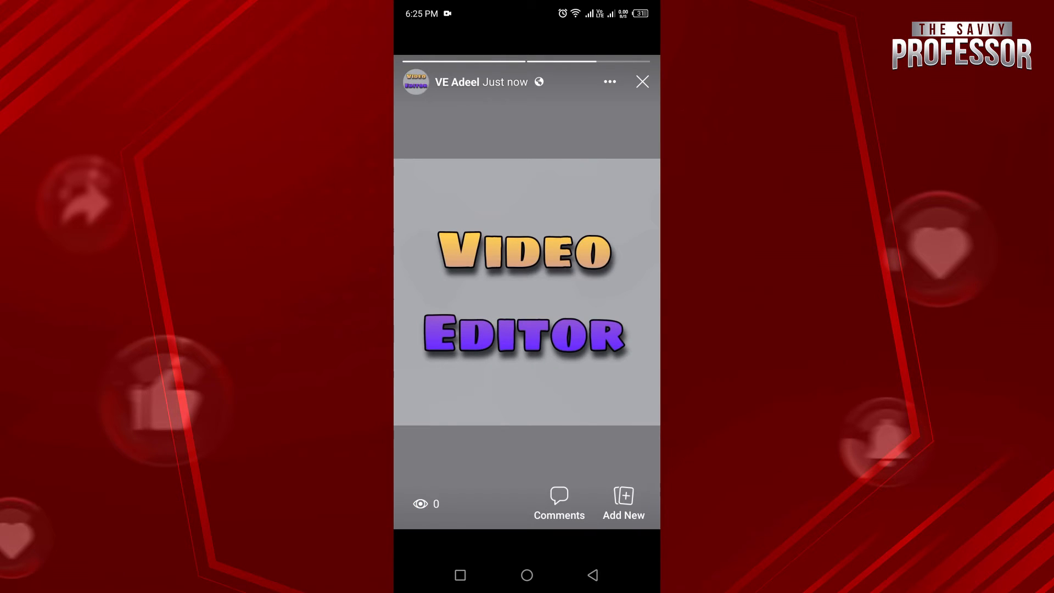
{"action": "left_click", "coordinate": [642, 81]}
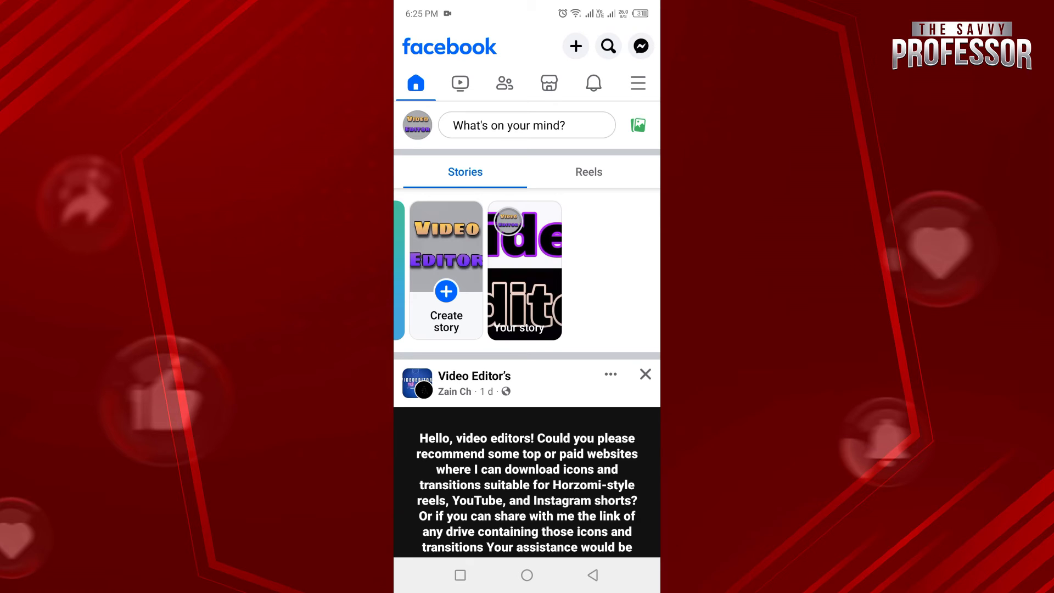
Open the VE Adeel profile page from the profile picture beside What's on your mind?
{"action": "left_click", "coordinate": [638, 83]}
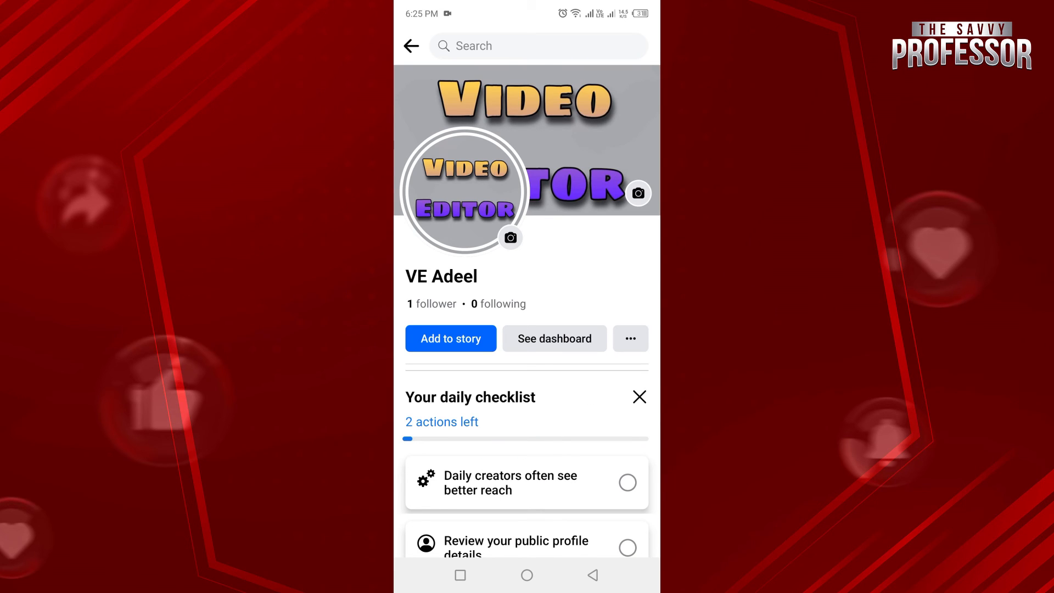
Play the VE Adeel story via View story in the profile picture menu.
{"action": "left_click", "coordinate": [510, 238]}
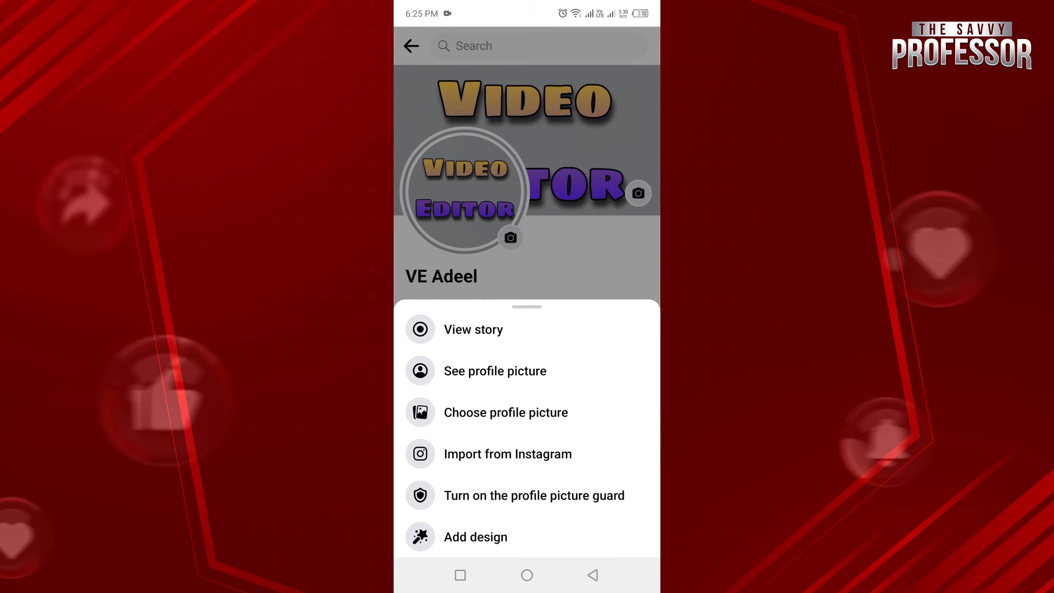
{"action": "left_click", "coordinate": [473, 329]}
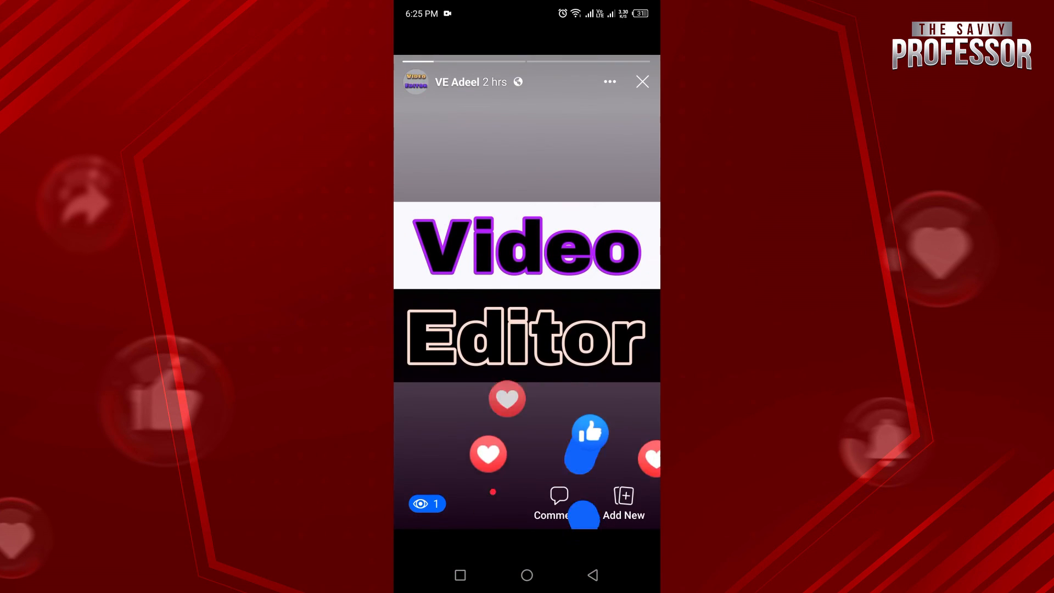